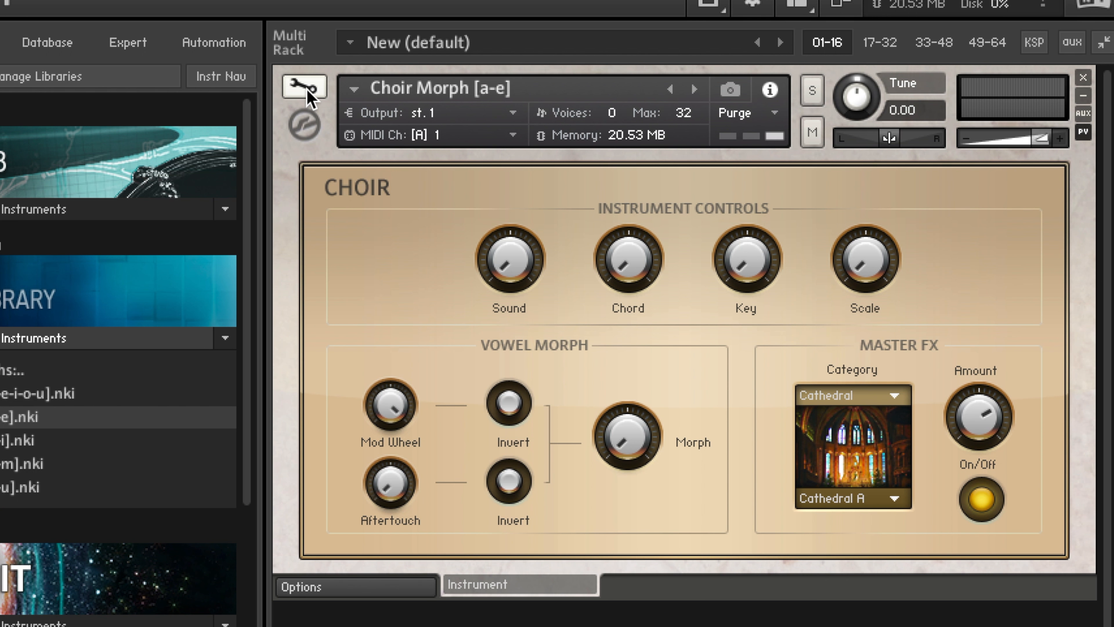
Enter Edit Mode on Choir Morph [a-e] and expand the Source module's modulation section showing the pitch bend modulator.
click(303, 88)
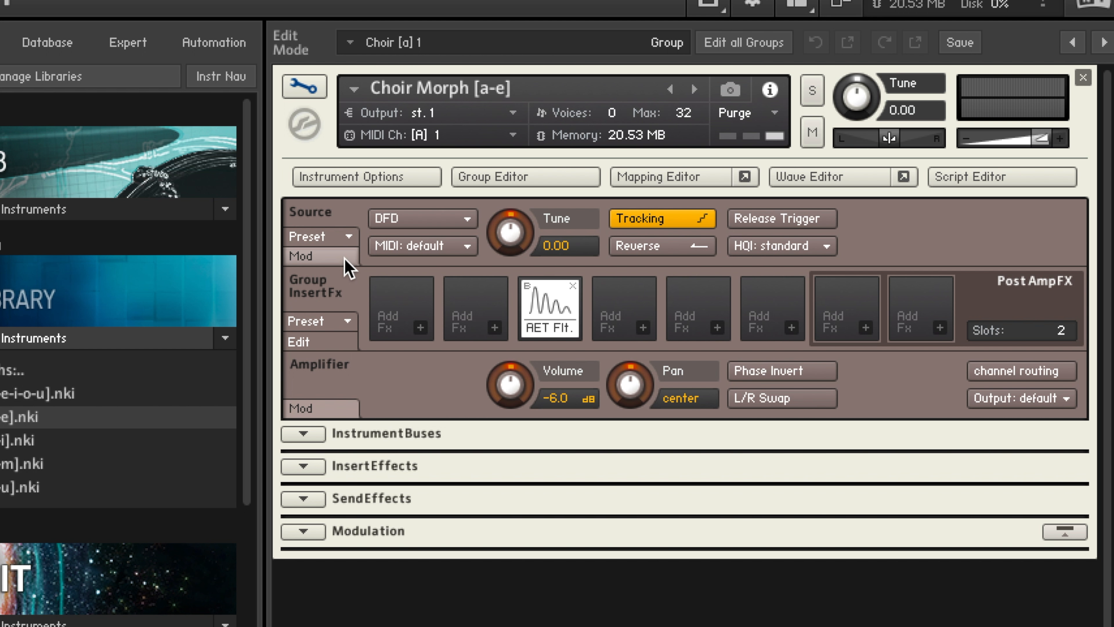
click(304, 257)
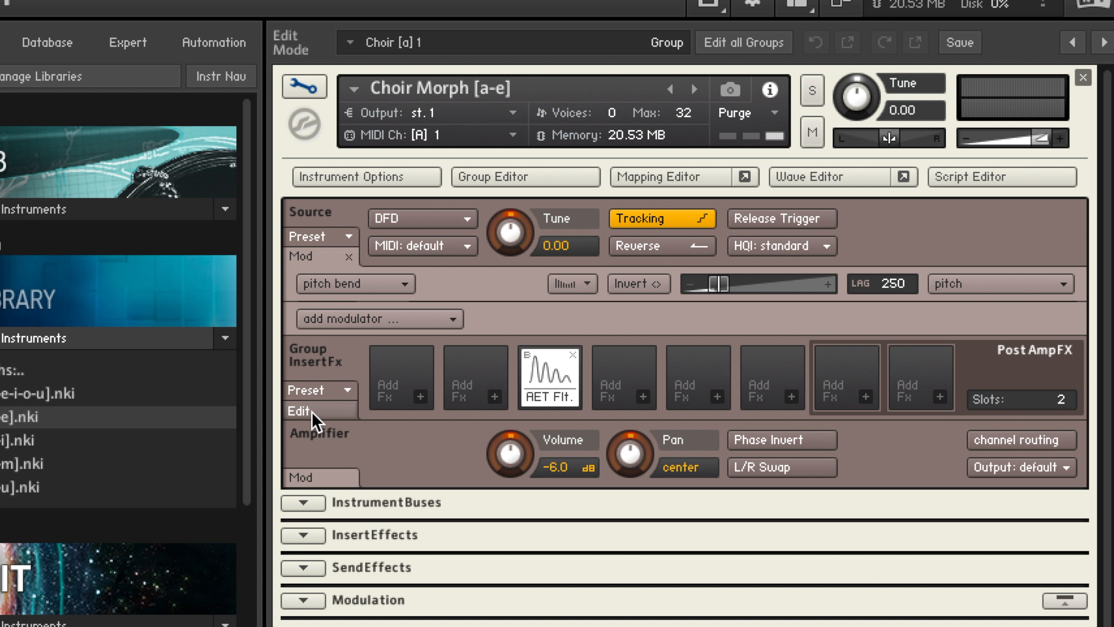